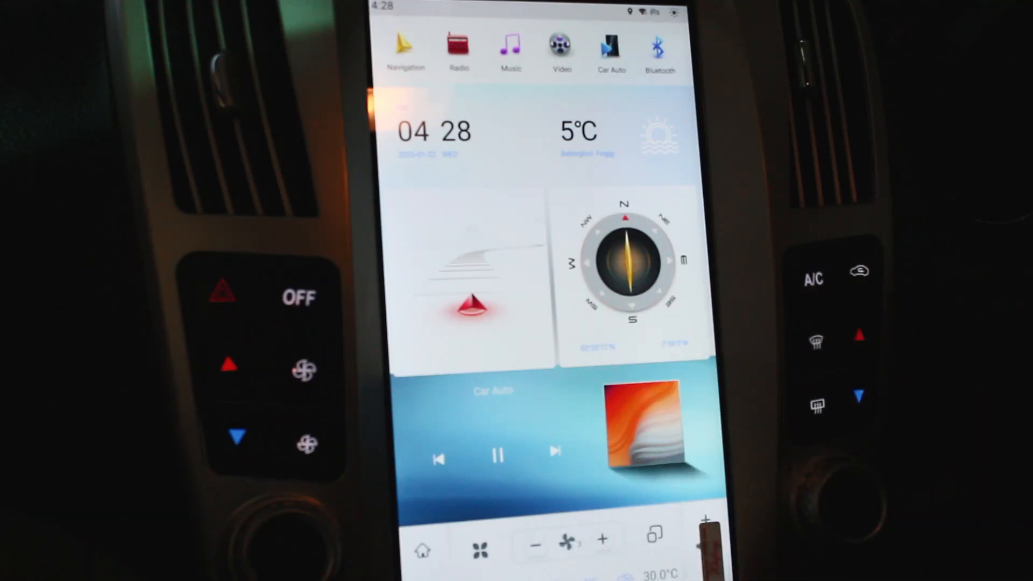
Launch Google Maps to its sign-in screen, then play Groove Coverage's 'God Is A Girls'.
{"action": "left_click", "coordinate": [423, 552]}
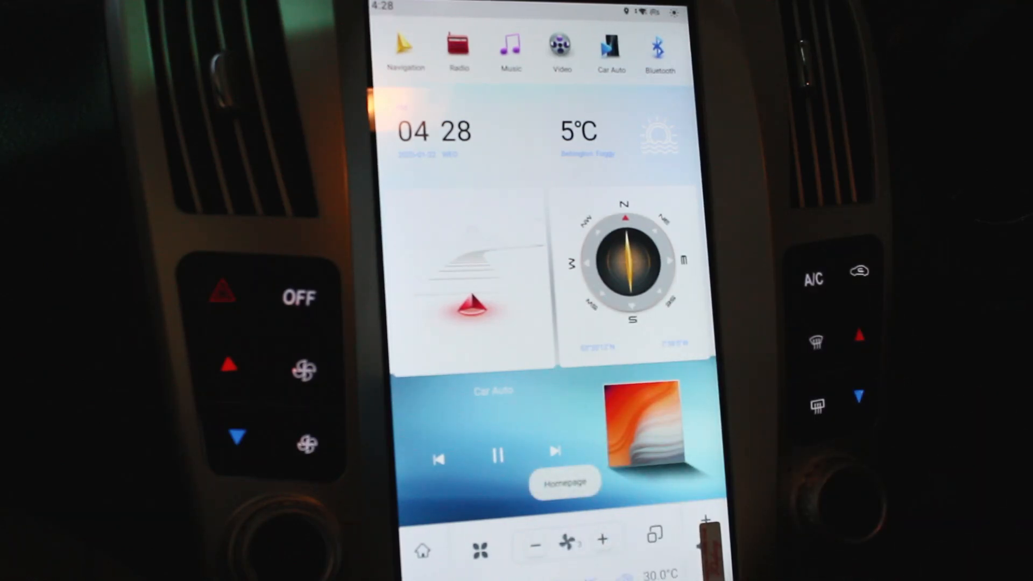
{"action": "left_click", "coordinate": [565, 484]}
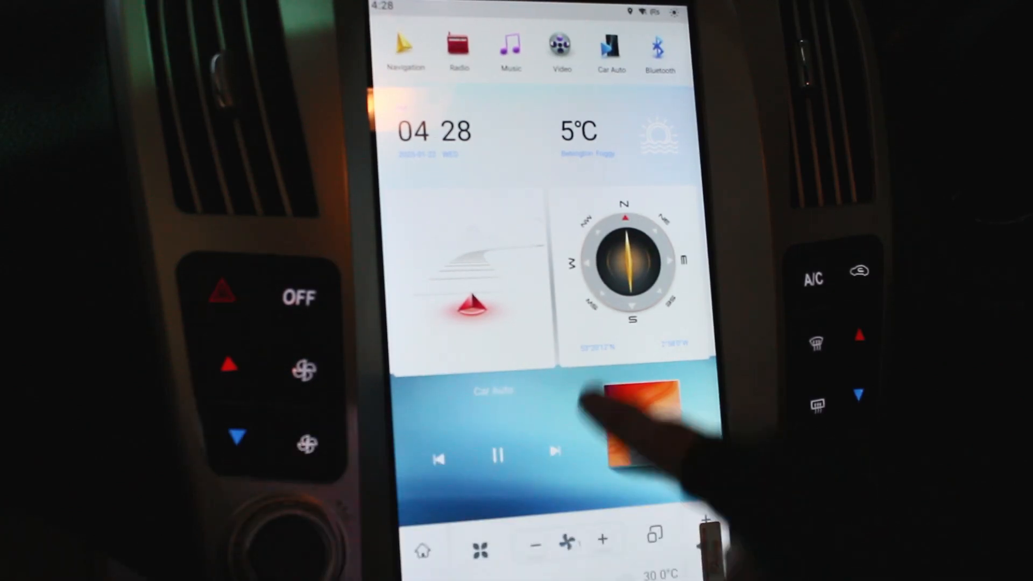
{"action": "left_click", "coordinate": [479, 551]}
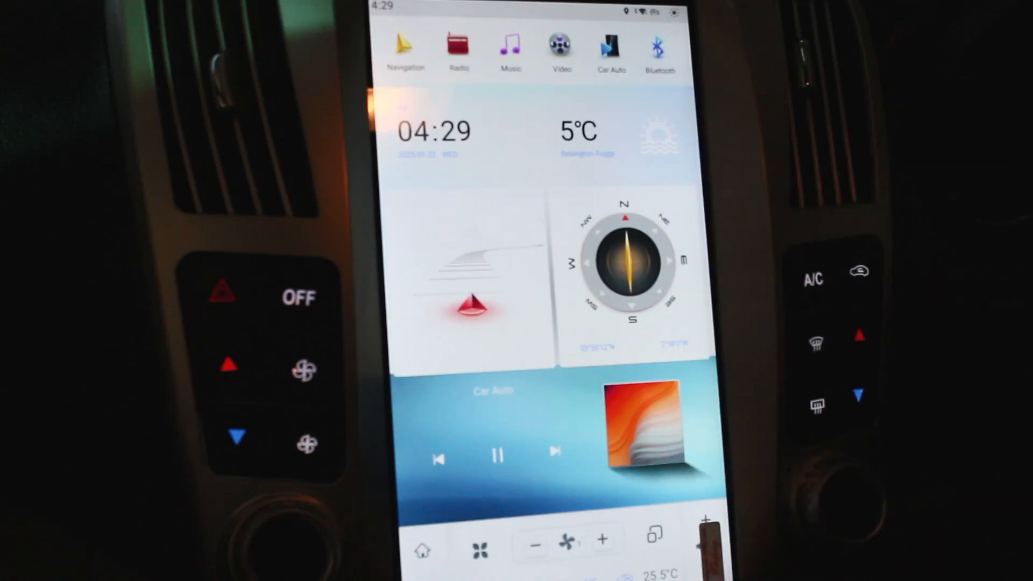
{"action": "left_click", "coordinate": [405, 46]}
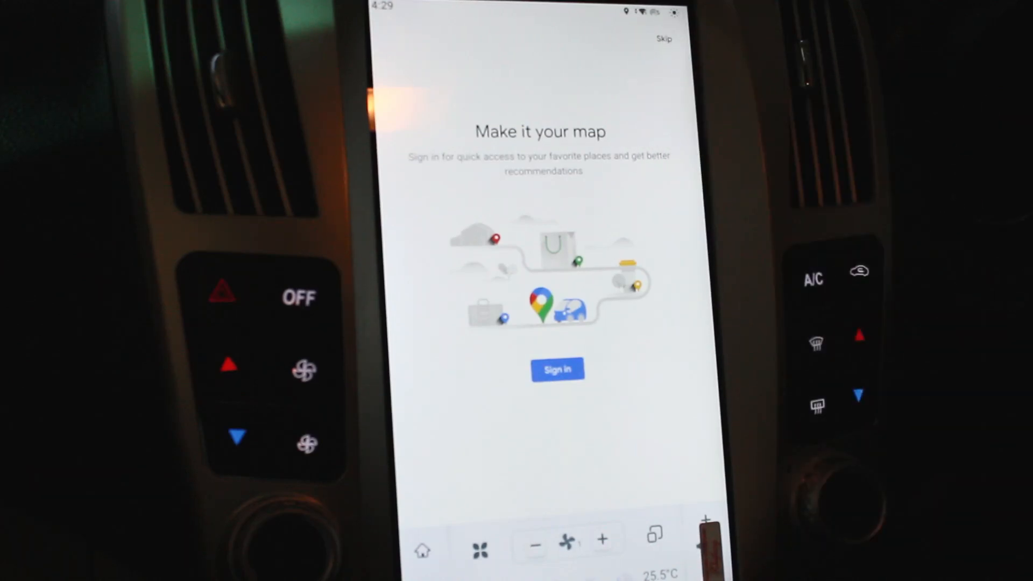
{"action": "left_click", "coordinate": [664, 39]}
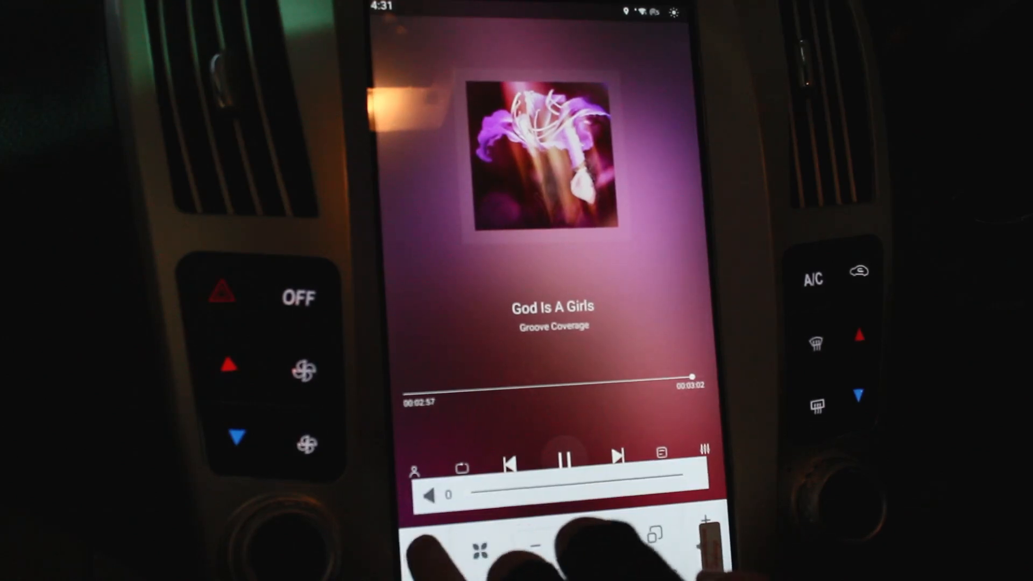
View the Video app's blank player with picture-in-picture, then return to the home screen.
{"action": "left_click", "coordinate": [423, 551]}
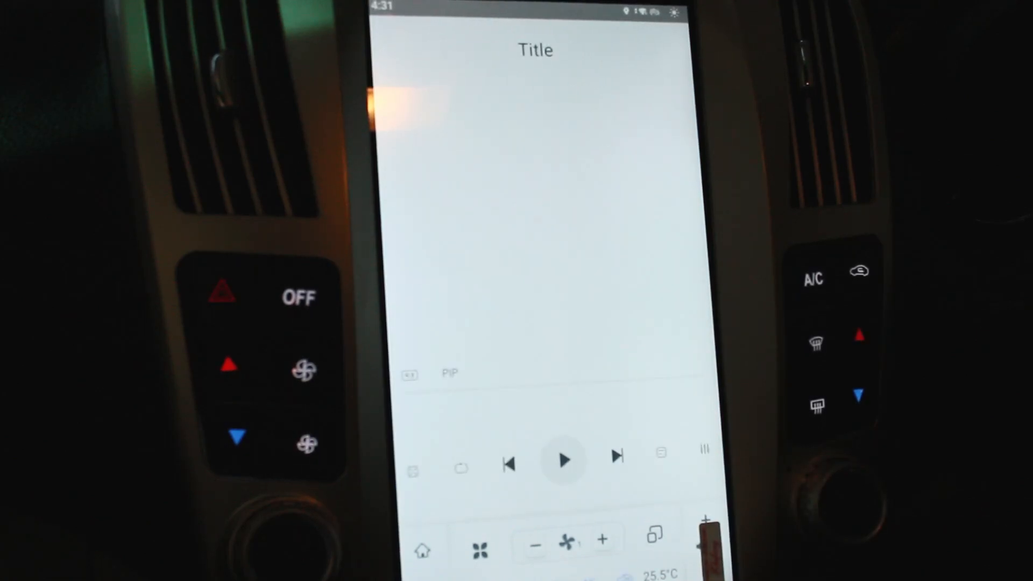
{"action": "left_click", "coordinate": [563, 460]}
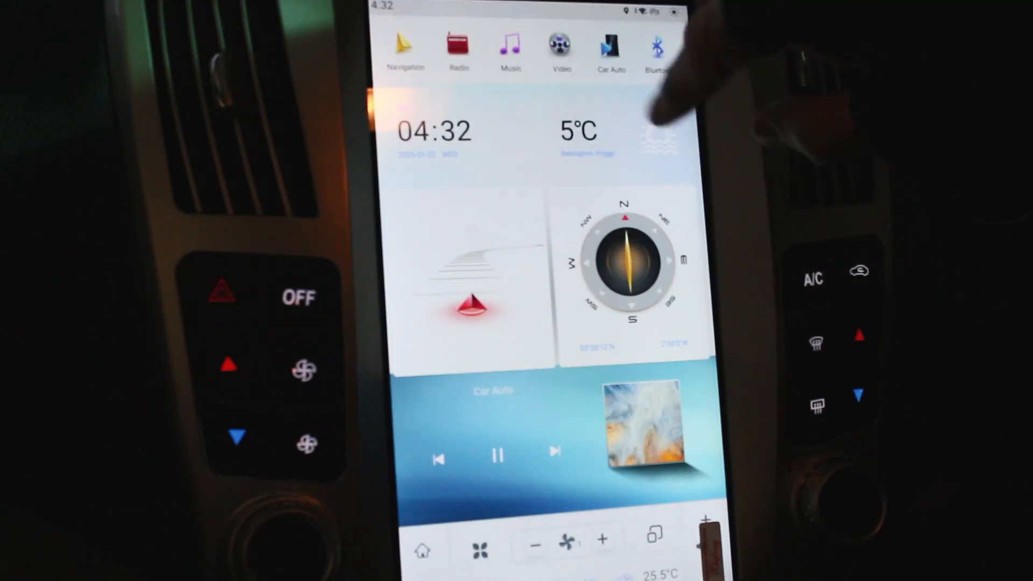
Launch the Car Info app on its Vehicle Settings page.
{"action": "scroll", "scroll_direction": "left", "scroll_amount": 3}
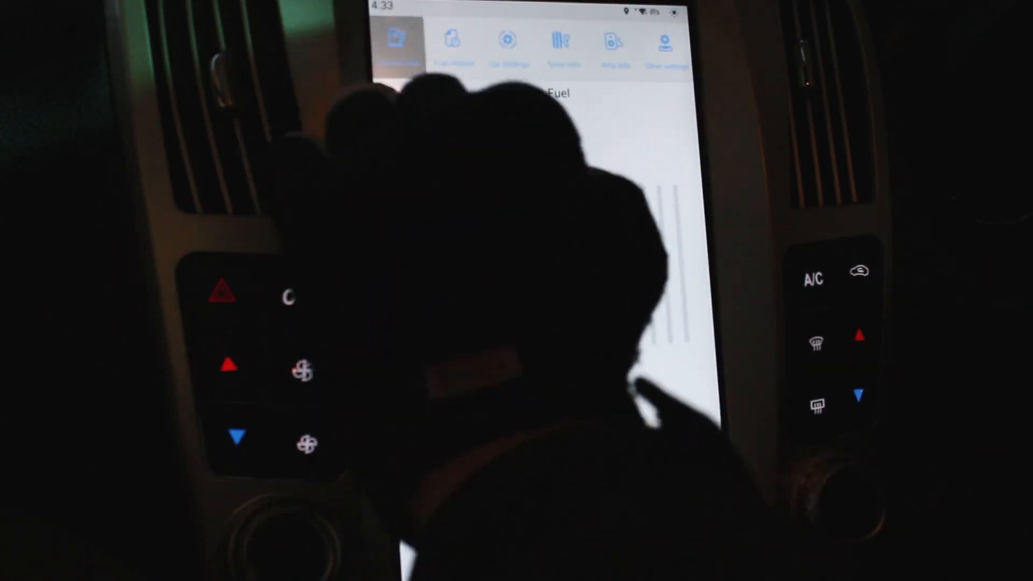
{"action": "left_click", "coordinate": [454, 43]}
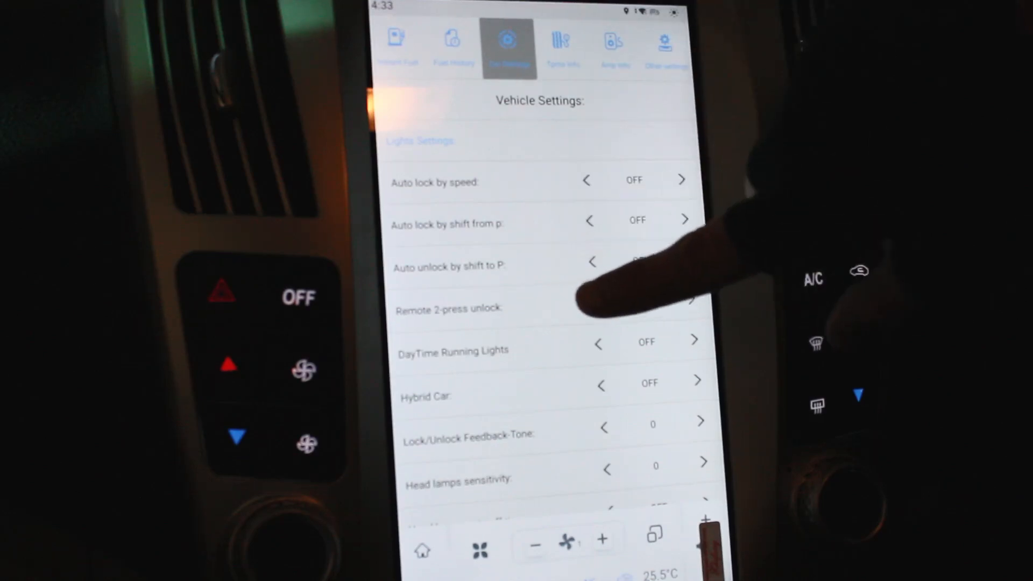
Browse the lock and lighting options, then view TPMS Info showing 0.00 bar on all tires.
{"action": "scroll", "scroll_direction": "down", "scroll_amount": 3}
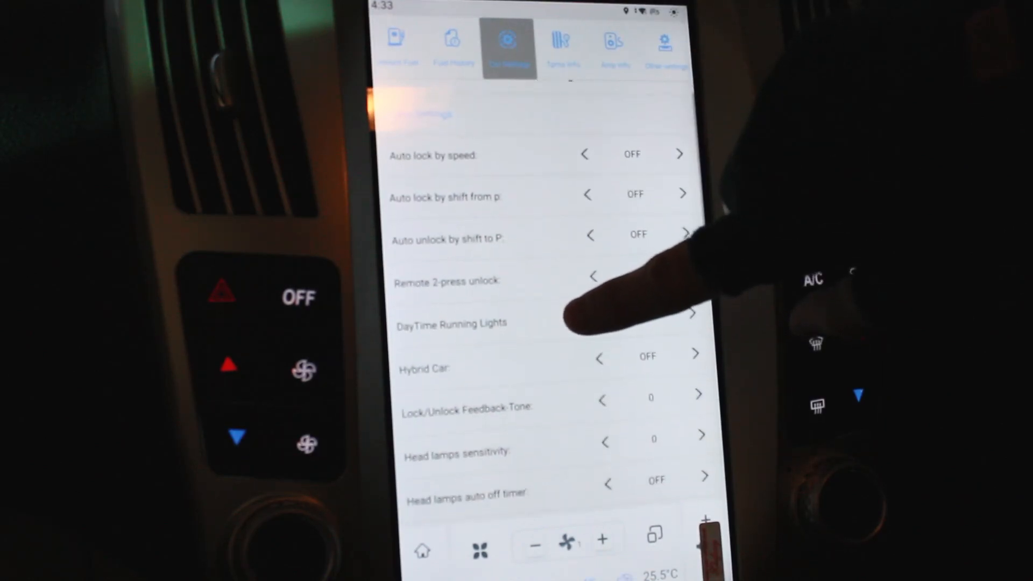
{"action": "scroll", "scroll_direction": "up", "scroll_amount": 3}
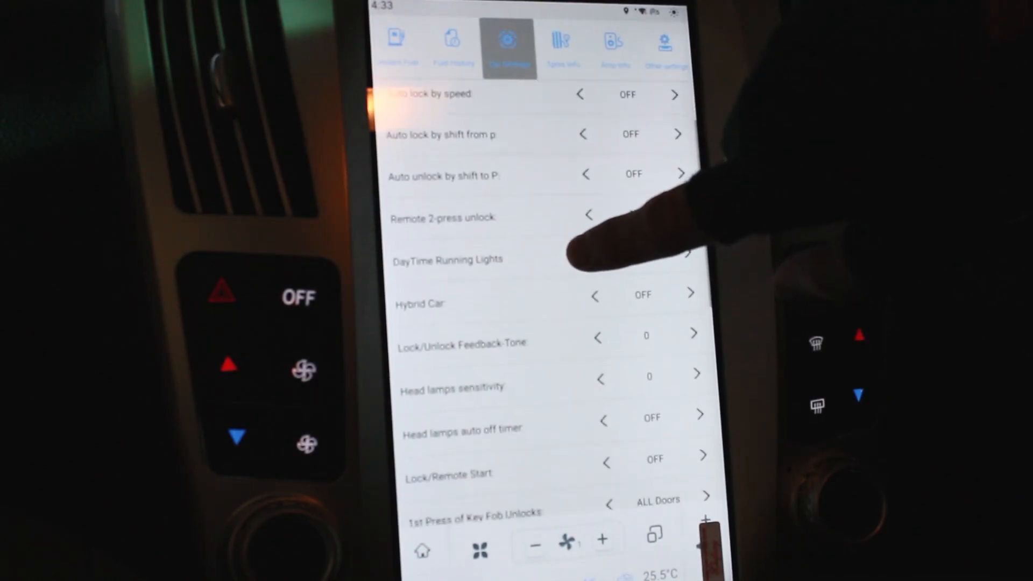
{"action": "scroll", "scroll_direction": "up", "scroll_amount": 3}
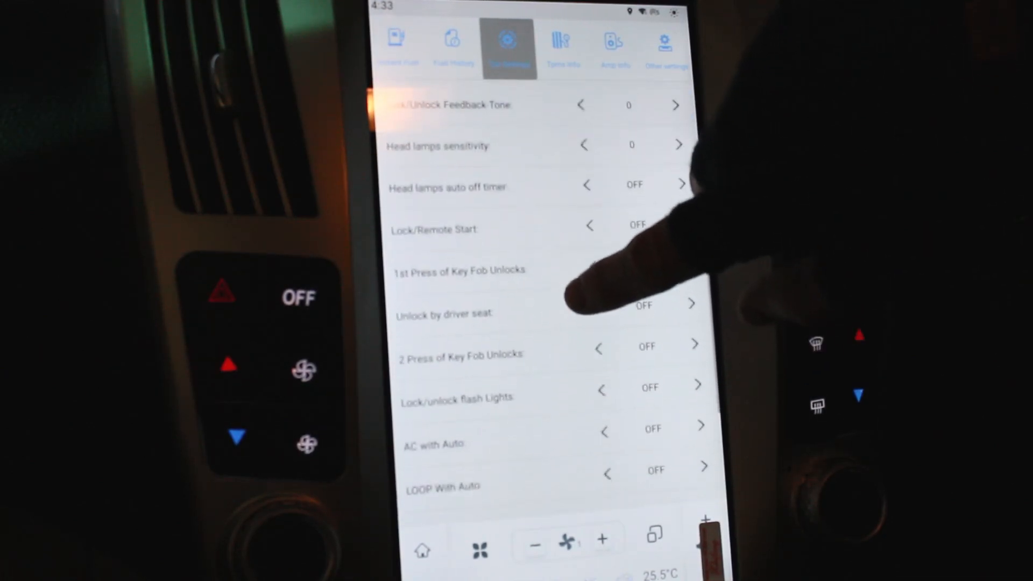
{"action": "scroll", "scroll_direction": "down", "scroll_amount": 3}
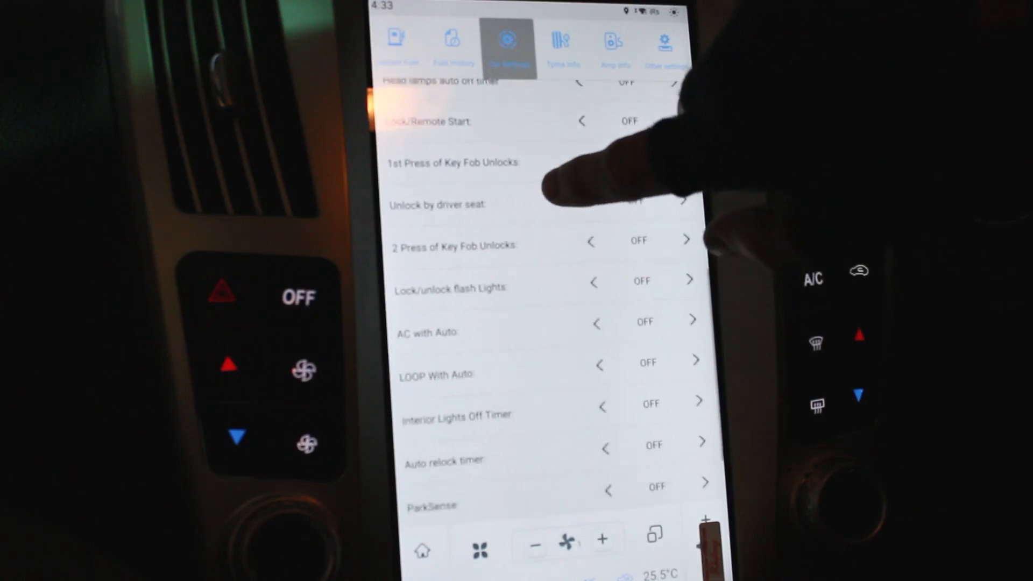
{"action": "scroll", "scroll_direction": "down", "scroll_amount": 3}
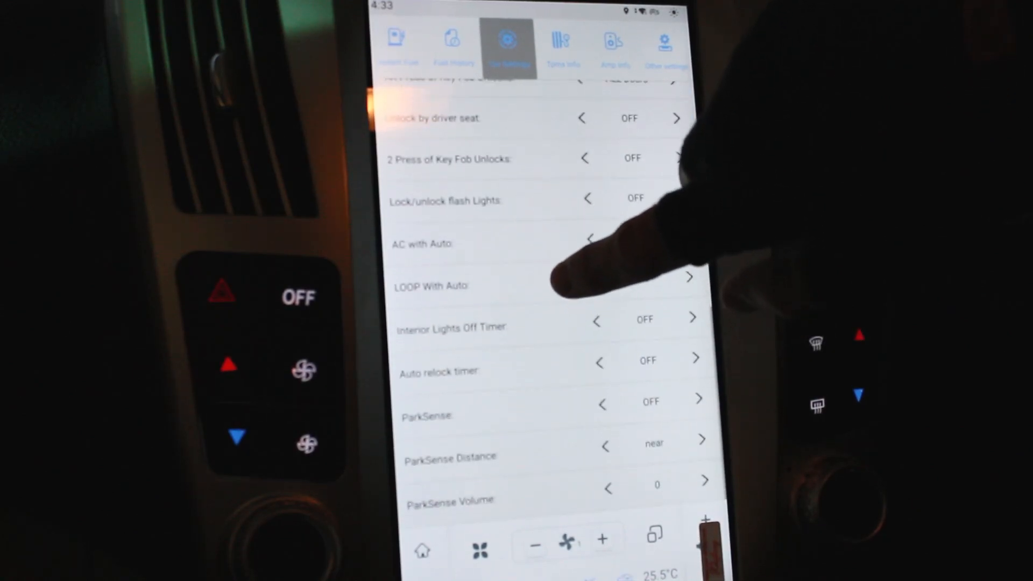
{"action": "left_click", "coordinate": [564, 39]}
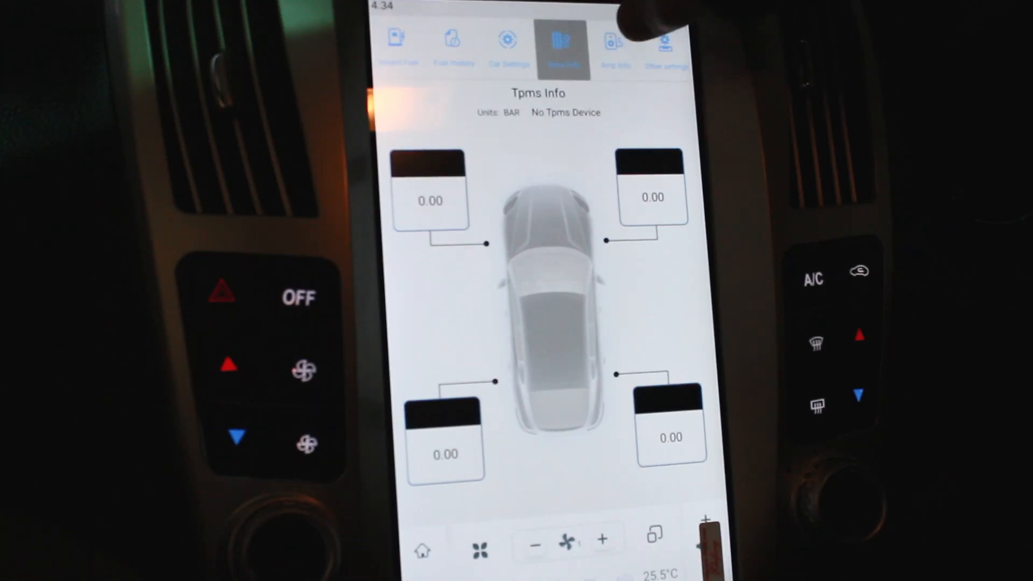
Browse the Amp Info amplifier list, then the Other settings with reversing and air button polarity.
{"action": "left_click", "coordinate": [616, 40]}
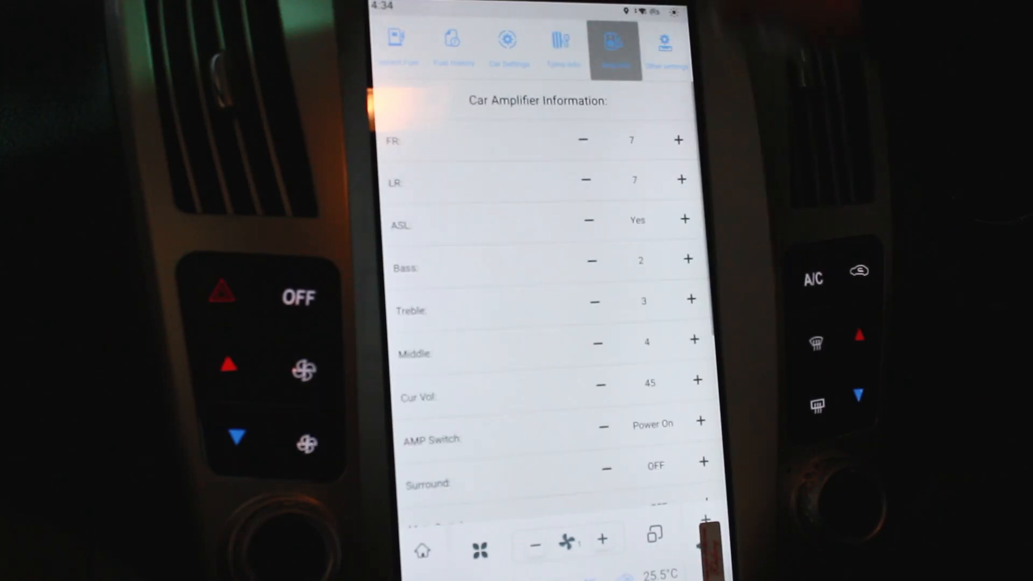
{"action": "scroll", "scroll_direction": "down", "scroll_amount": 3}
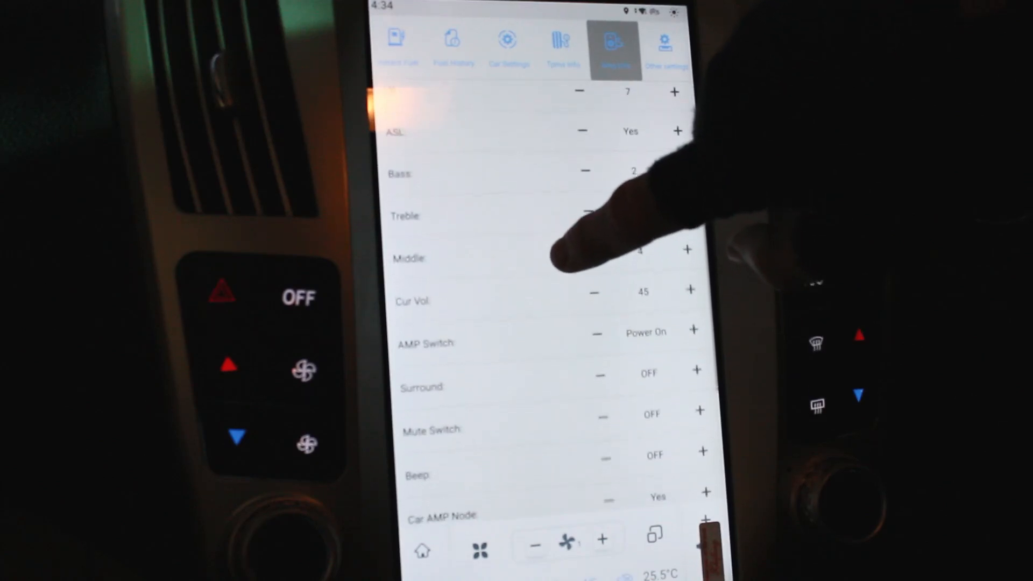
{"action": "scroll", "scroll_direction": "down", "scroll_amount": 3}
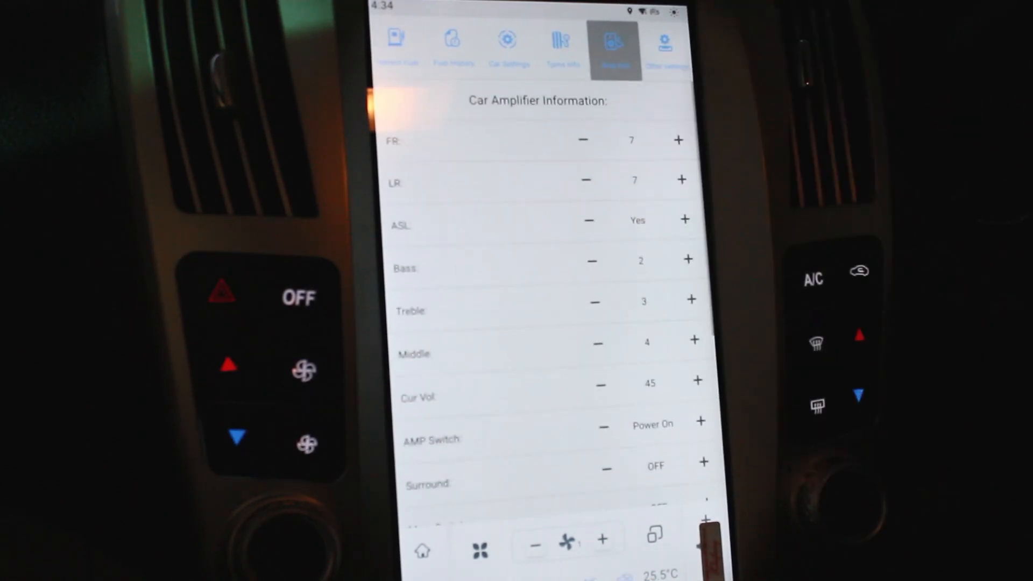
{"action": "left_click", "coordinate": [667, 47]}
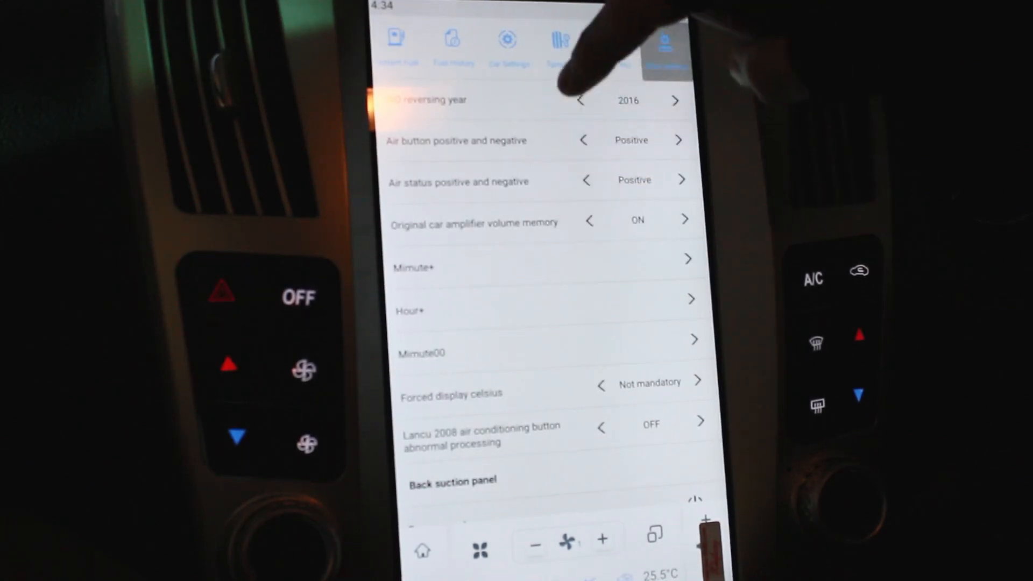
{"action": "scroll", "scroll_direction": "up", "scroll_amount": 3}
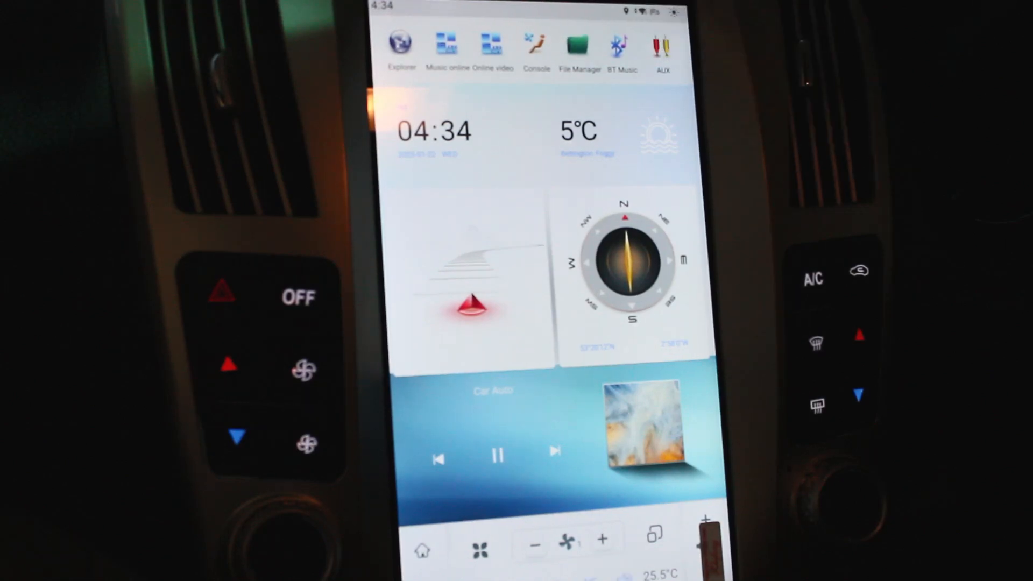
Leave Car Info and bring up the AUX input screen with its RCA cable graphic.
{"action": "left_click", "coordinate": [662, 47]}
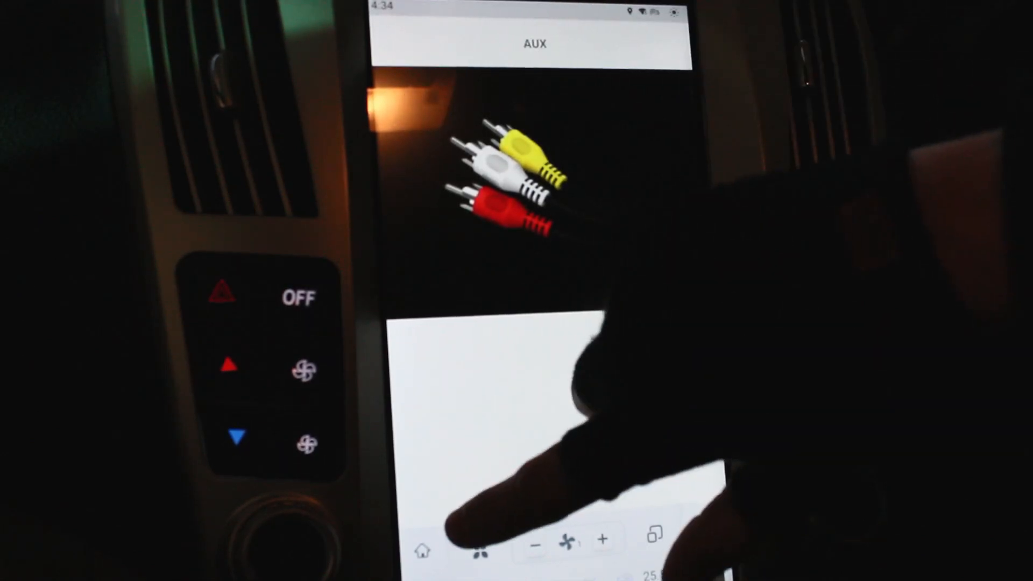
Exit the AUX app to the home screen, whose media card now reads AUX.
{"action": "left_click", "coordinate": [423, 551]}
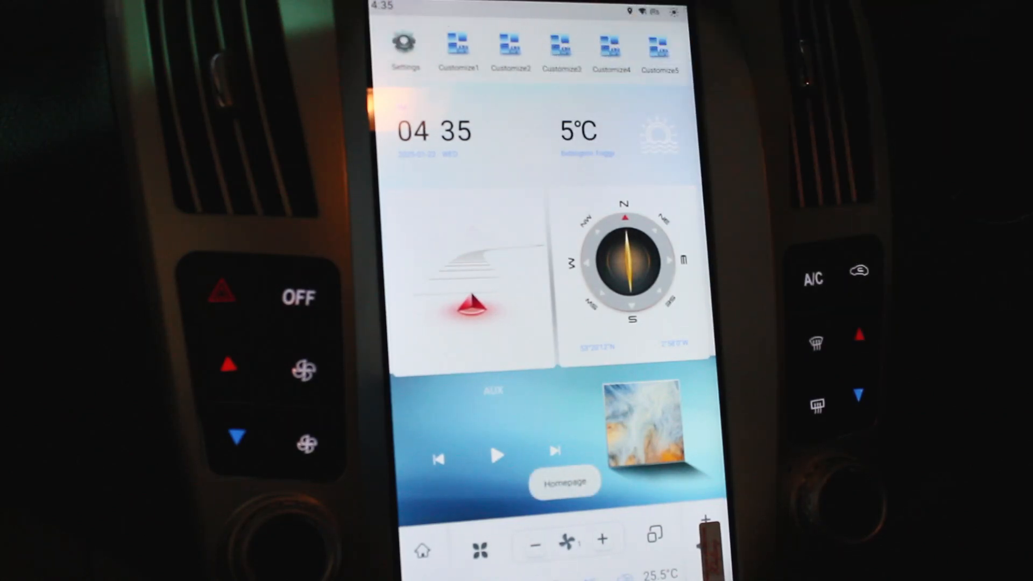
Set Day and night mode in General settings to the dark night theme, dimmer at Night 8.
{"action": "left_click", "coordinate": [405, 44]}
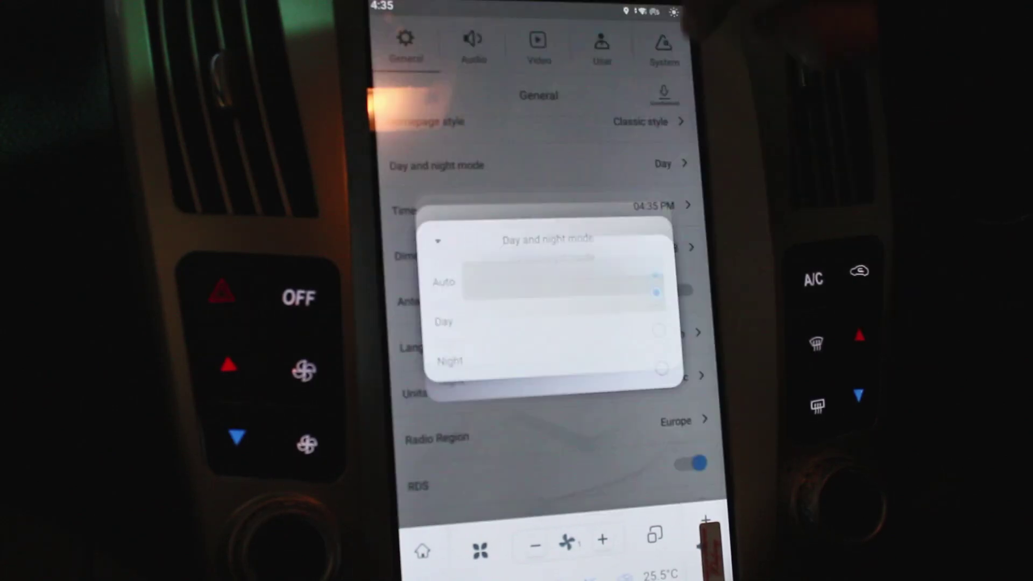
{"action": "left_click", "coordinate": [443, 282]}
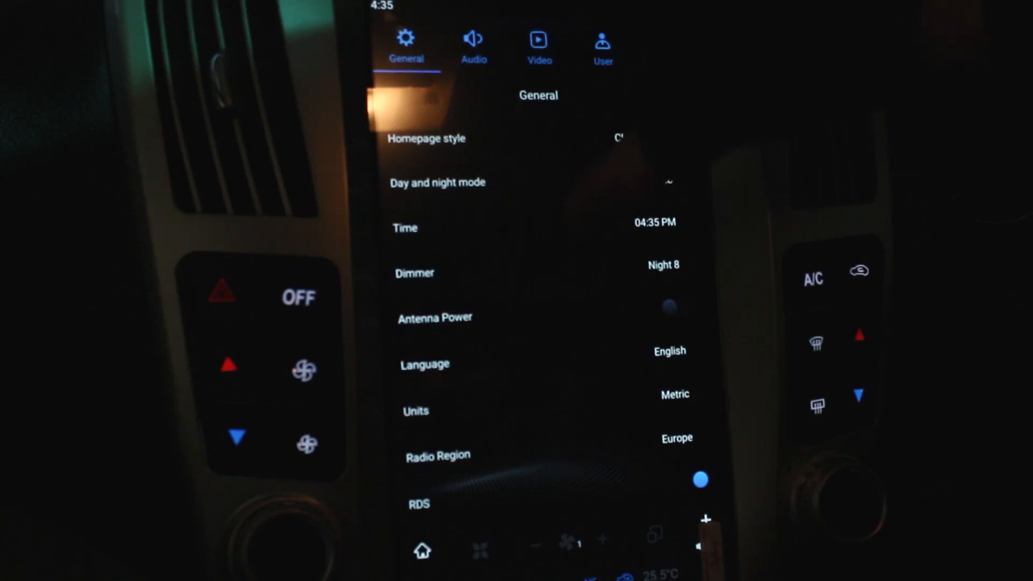
{"action": "scroll", "scroll_direction": "up", "scroll_amount": 3}
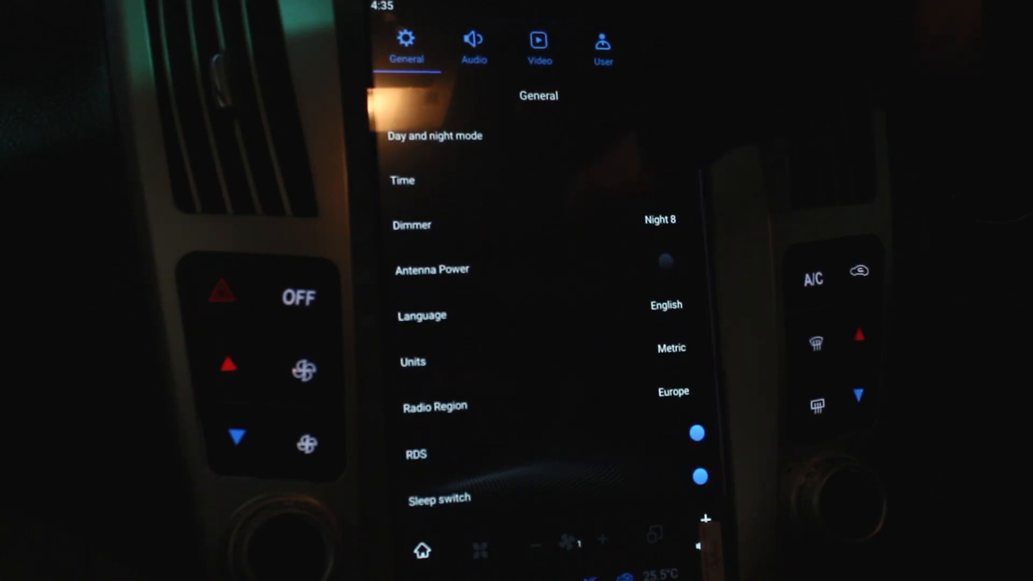
Review Audio's Equalizer, Sound Gain and Echo cancellation, then the Video page with Video In Motion.
{"action": "left_click", "coordinate": [474, 43]}
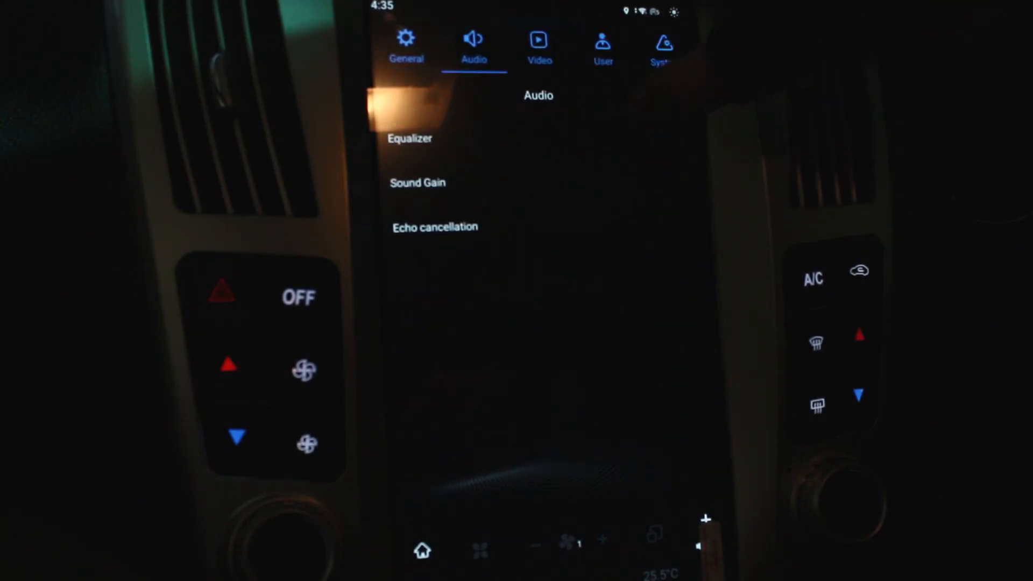
{"action": "left_click", "coordinate": [411, 138]}
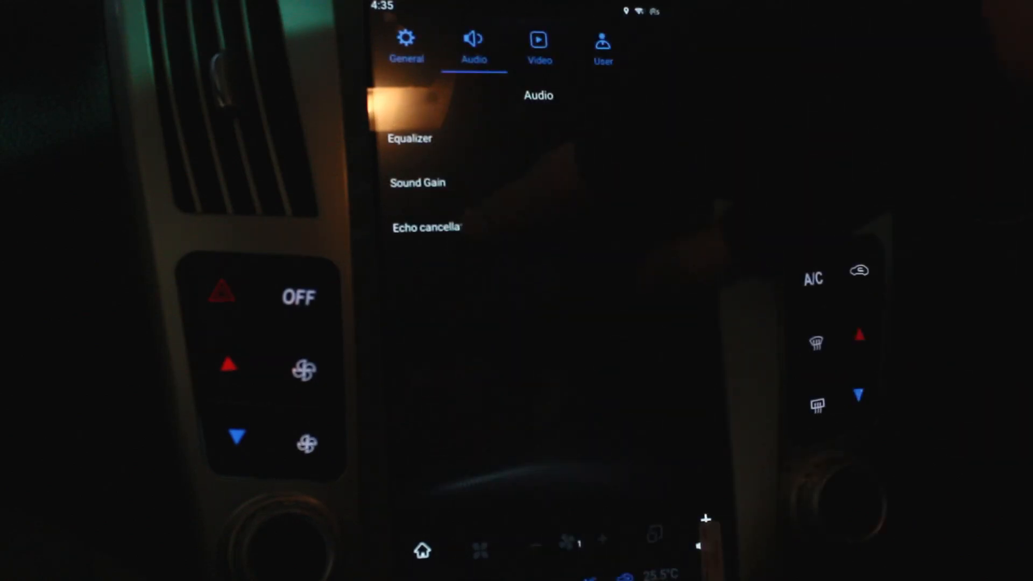
{"action": "left_click", "coordinate": [417, 182]}
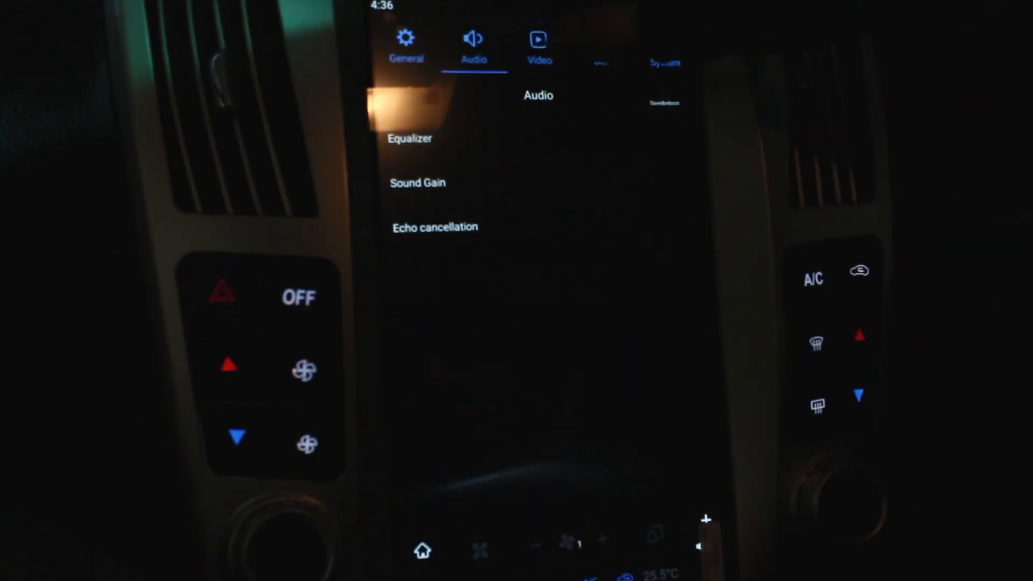
{"action": "left_click", "coordinate": [540, 43]}
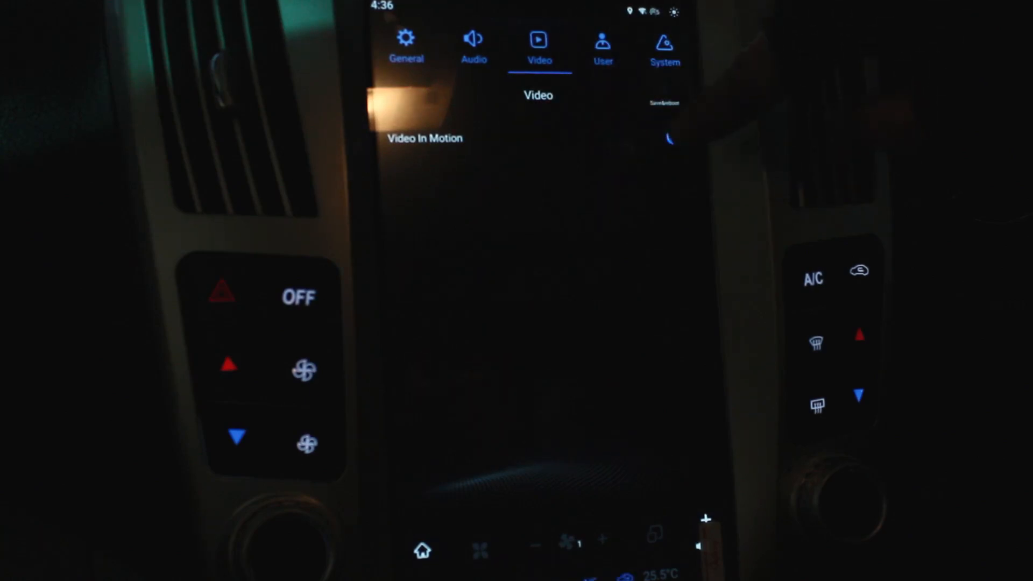
Toggle Video In Motion, then view User settings with Maps as default navigation app.
{"action": "left_click", "coordinate": [667, 138]}
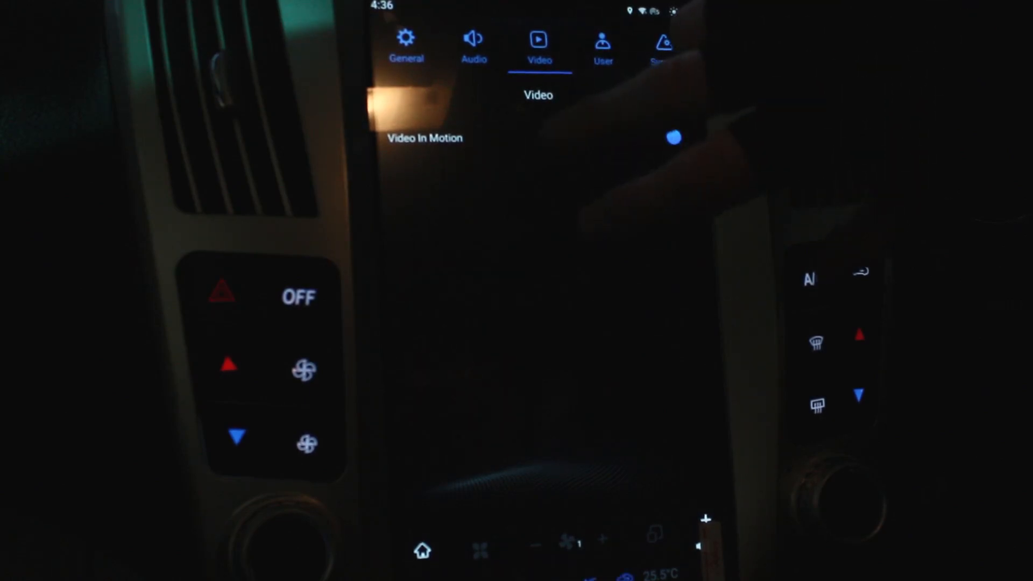
{"action": "left_click", "coordinate": [673, 138]}
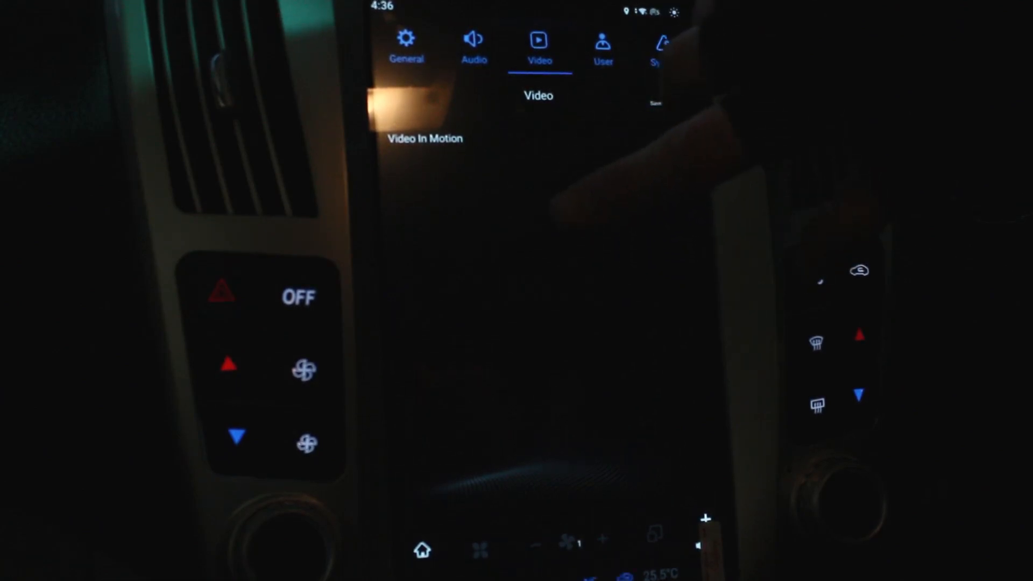
{"action": "left_click", "coordinate": [673, 138]}
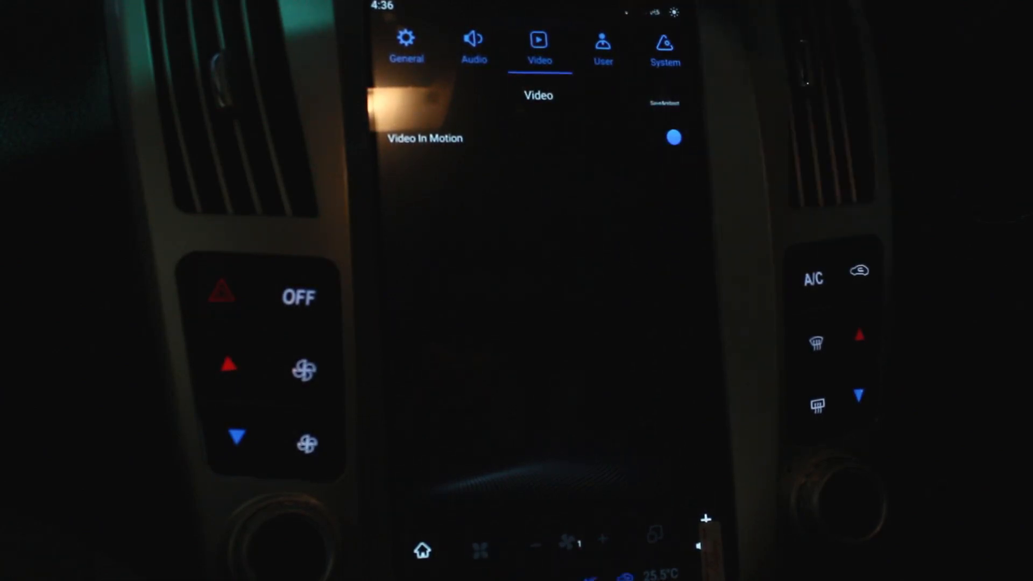
{"action": "left_click", "coordinate": [602, 47]}
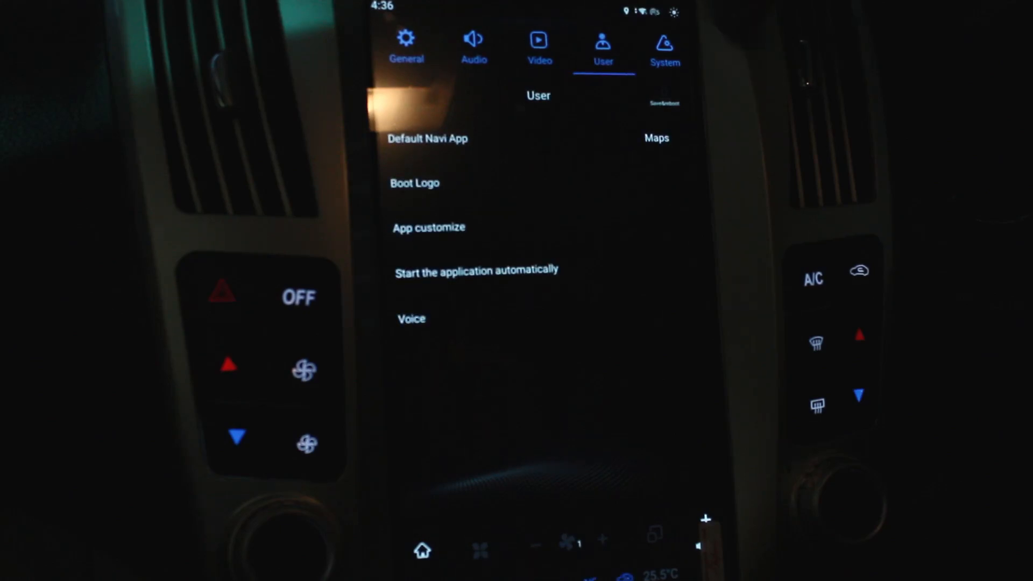
Open System settings, view the car model code keypad, then browse Factory AMP, RHD and door options.
{"action": "left_click", "coordinate": [664, 47]}
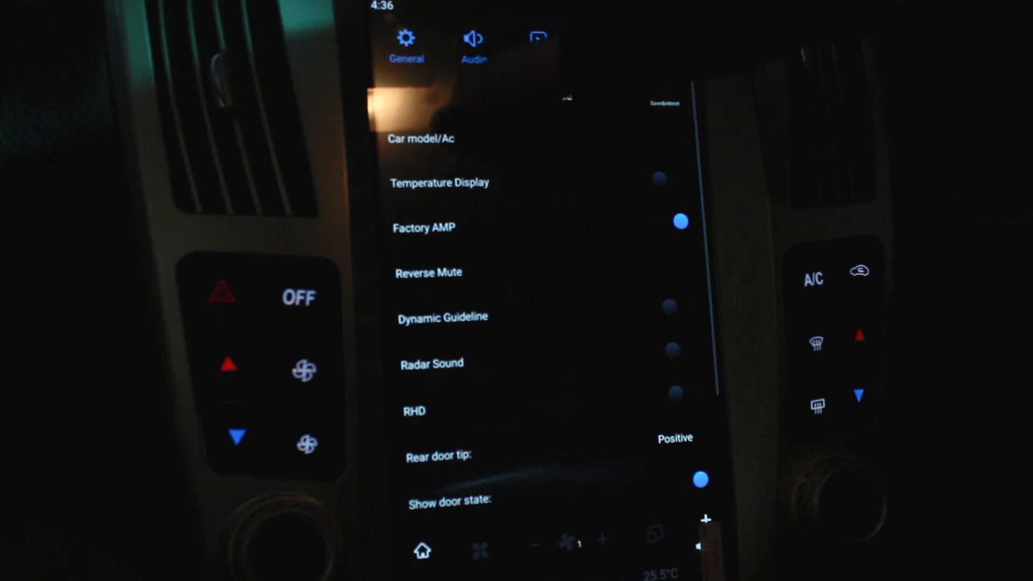
{"action": "left_click", "coordinate": [421, 138]}
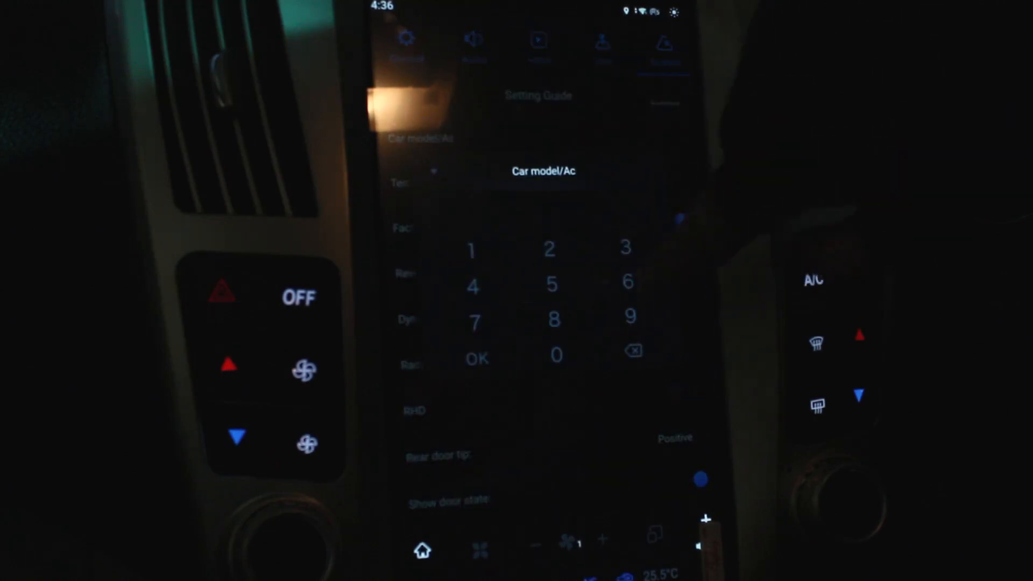
{"action": "left_click", "coordinate": [472, 252]}
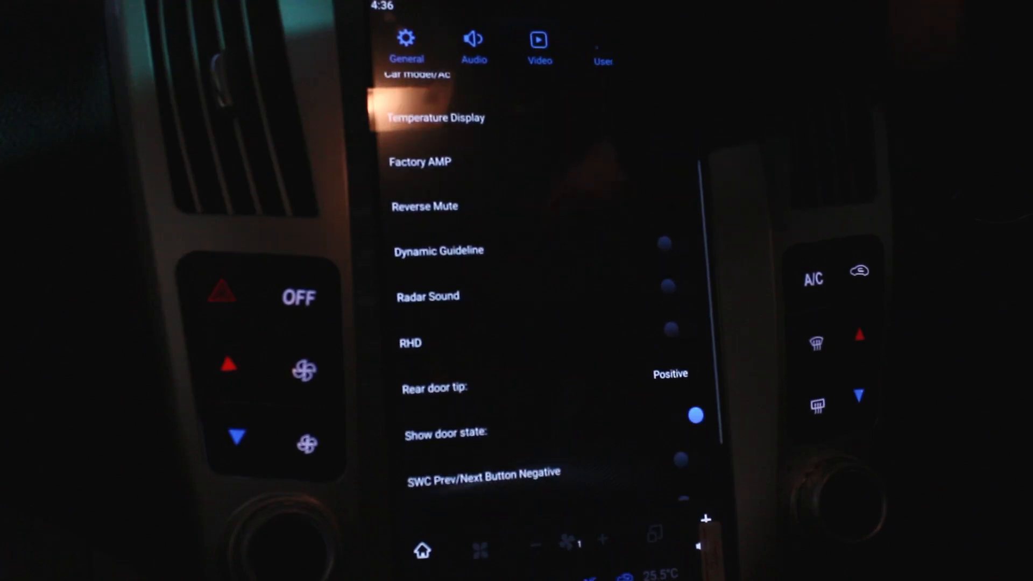
{"action": "scroll", "scroll_direction": "down", "scroll_amount": 3}
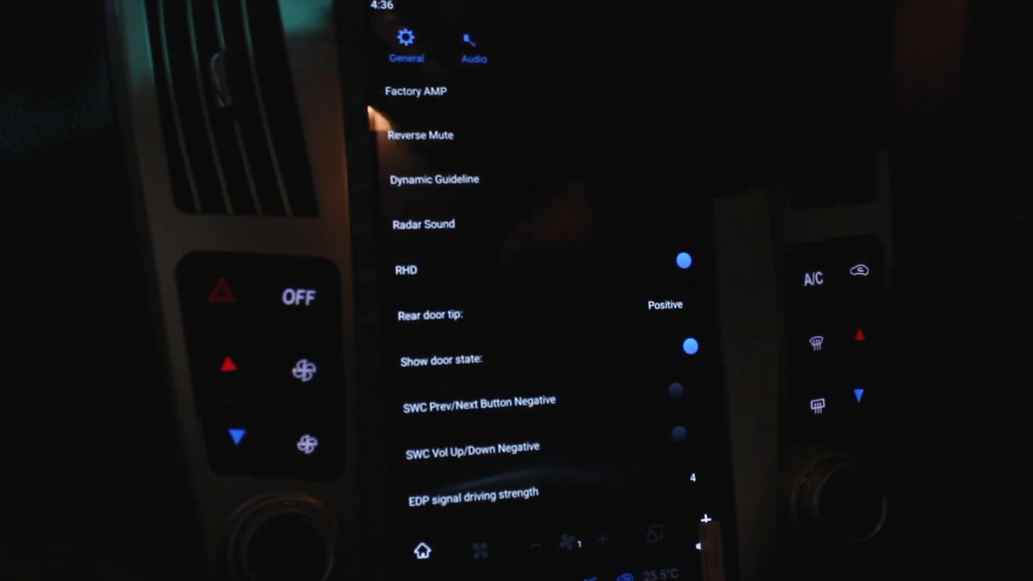
{"action": "scroll", "scroll_direction": "down", "scroll_amount": 3}
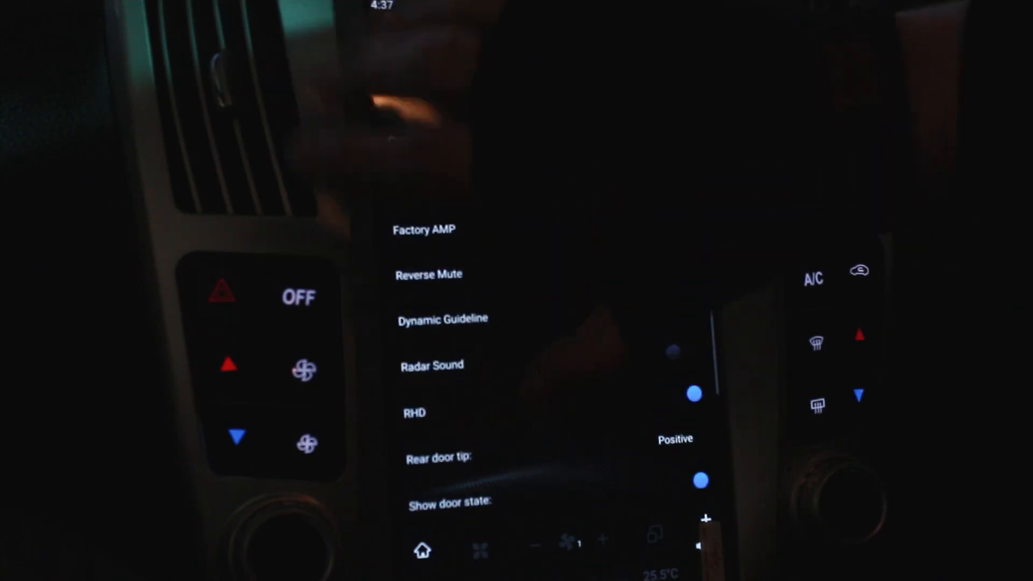
Launch Play Store from the app drawer, reaching its sign-in welcome screen.
{"action": "left_click", "coordinate": [422, 550]}
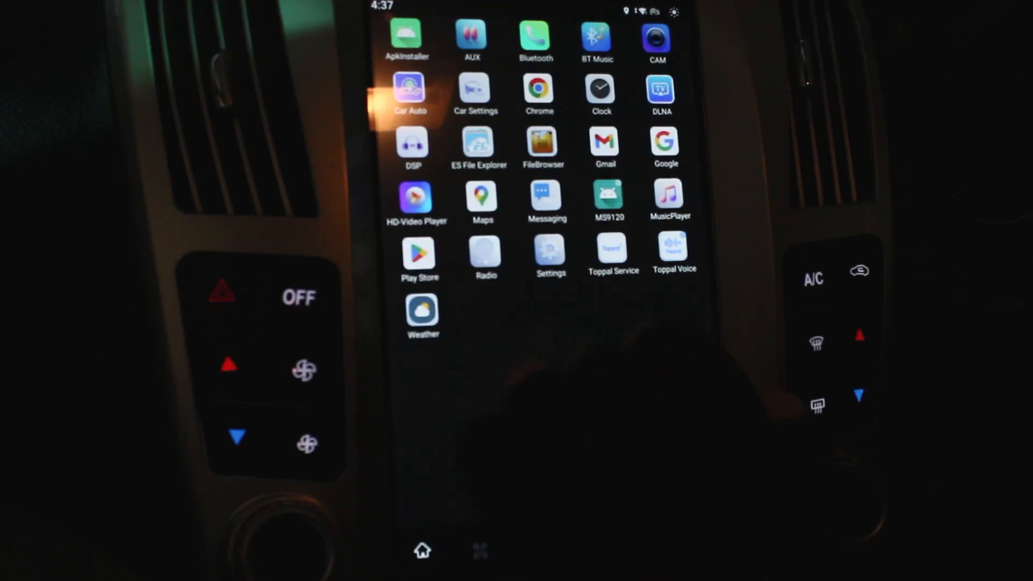
{"action": "left_click", "coordinate": [419, 253]}
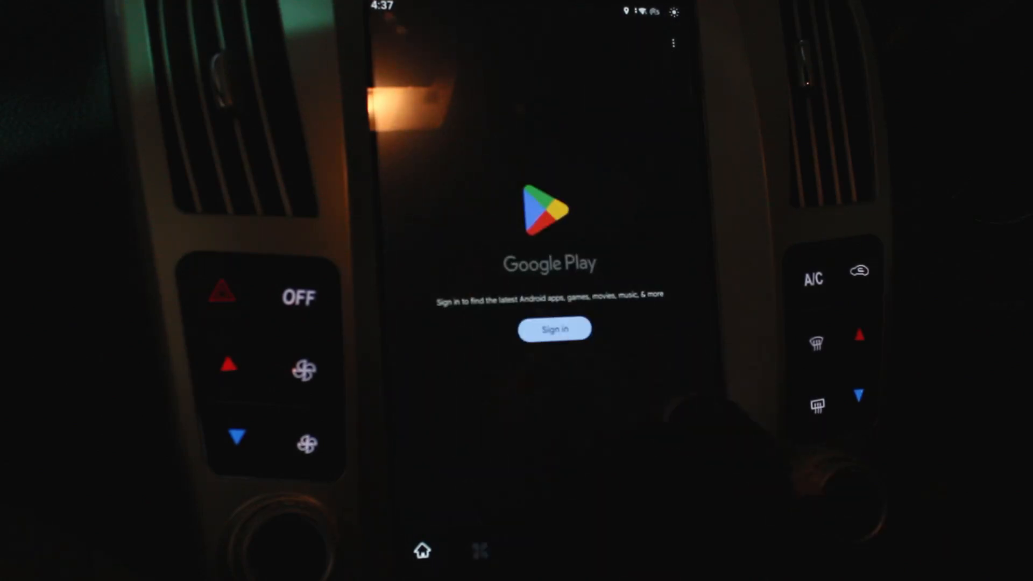